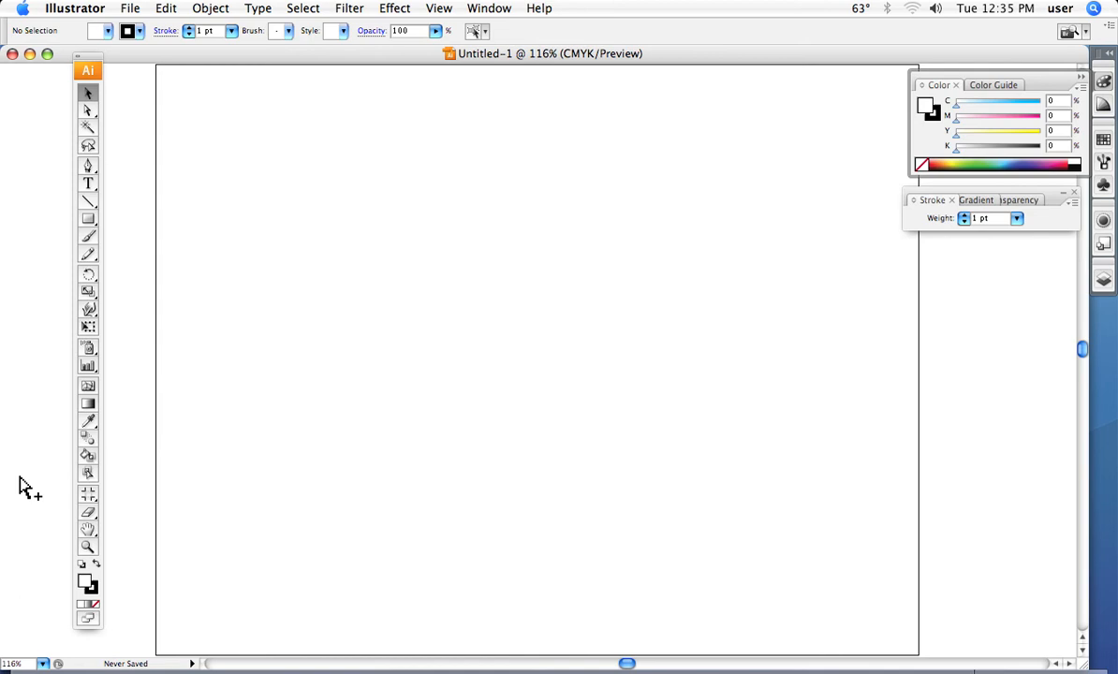
pyautogui.moveTo(87, 171)
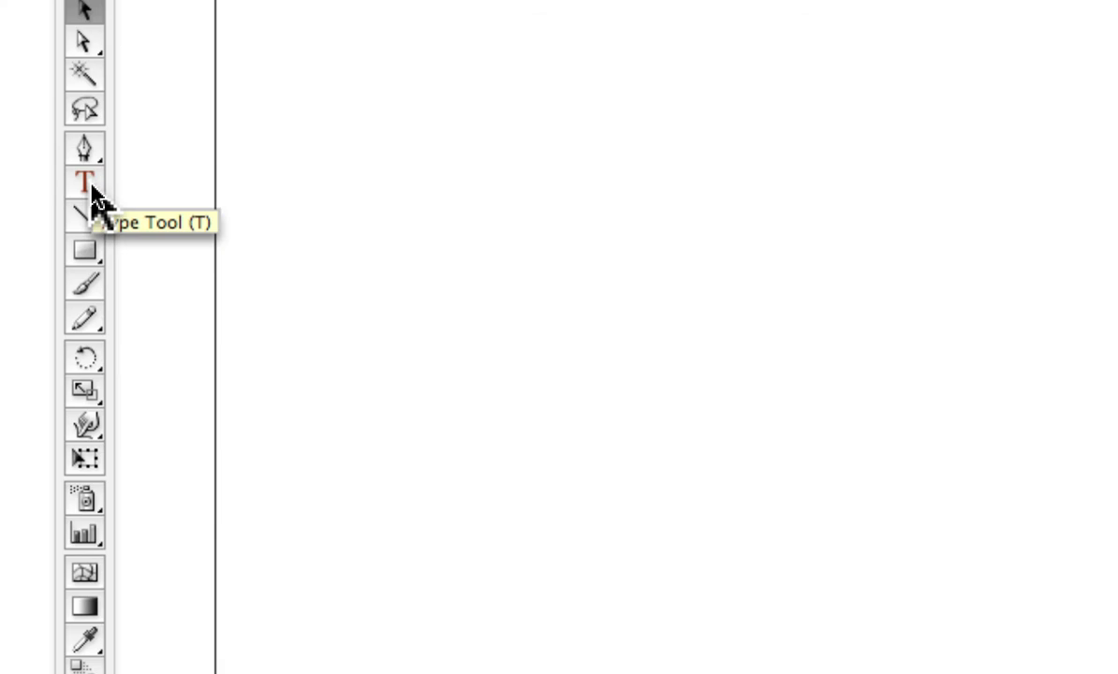
# Reveal the Type Tool flyout with standard, area, path and vertical type tools.
pyautogui.click(84, 182)
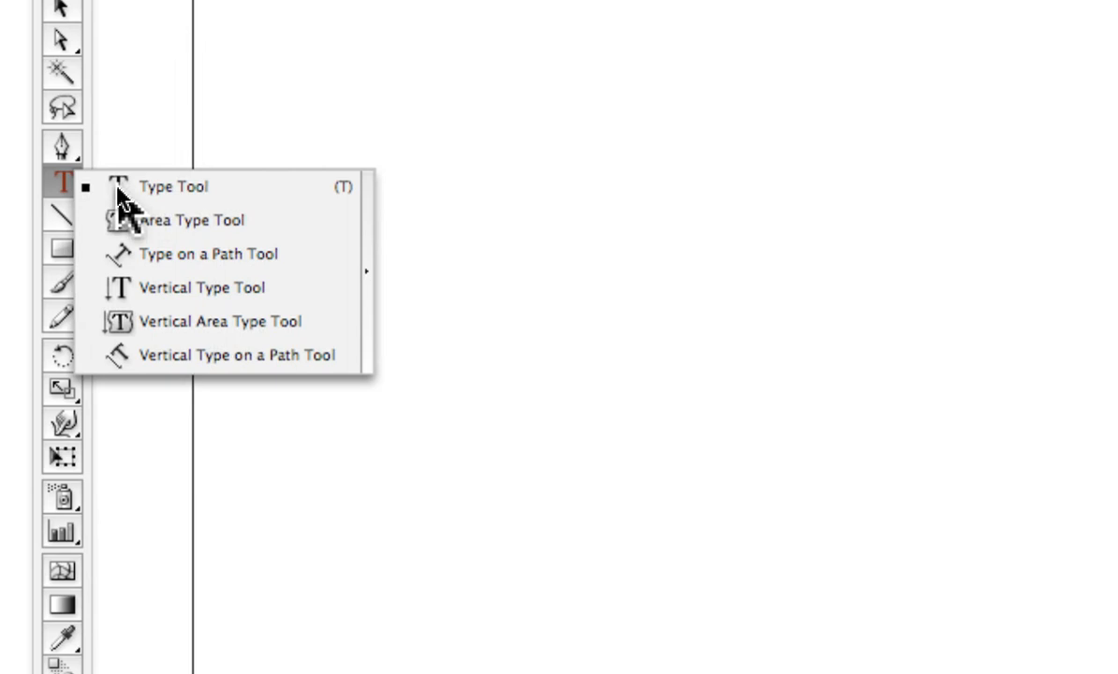
# Type 'Rick Rice' with 'Graphics' on a second line using the Type Tool.
pyautogui.click(172, 187)
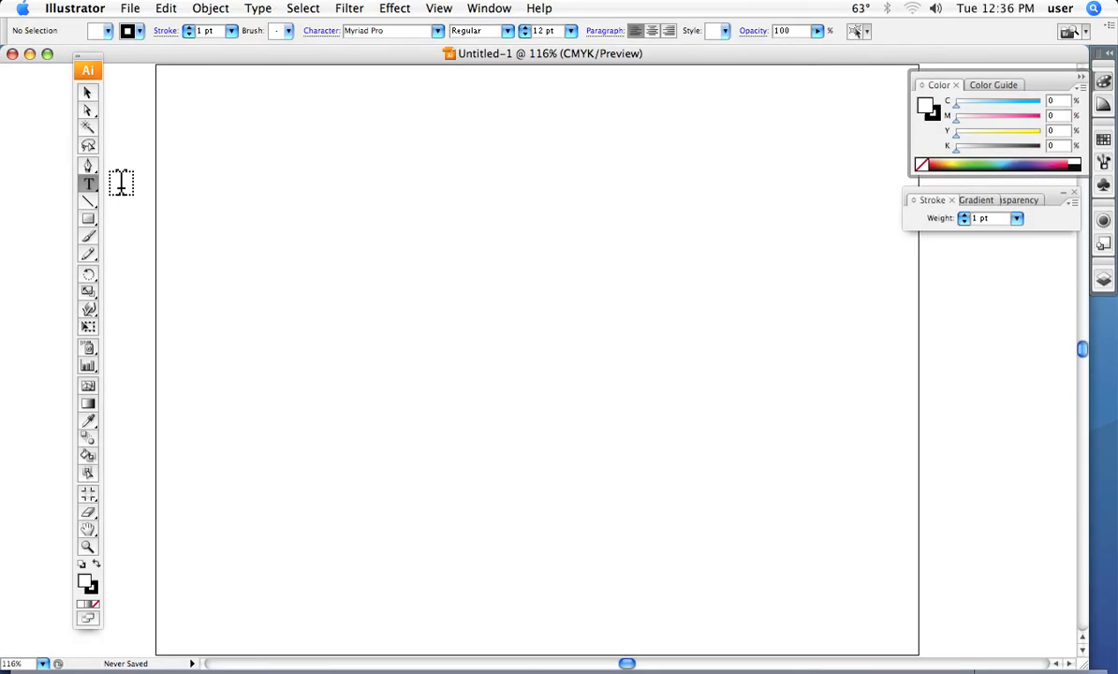
pyautogui.moveTo(327, 192)
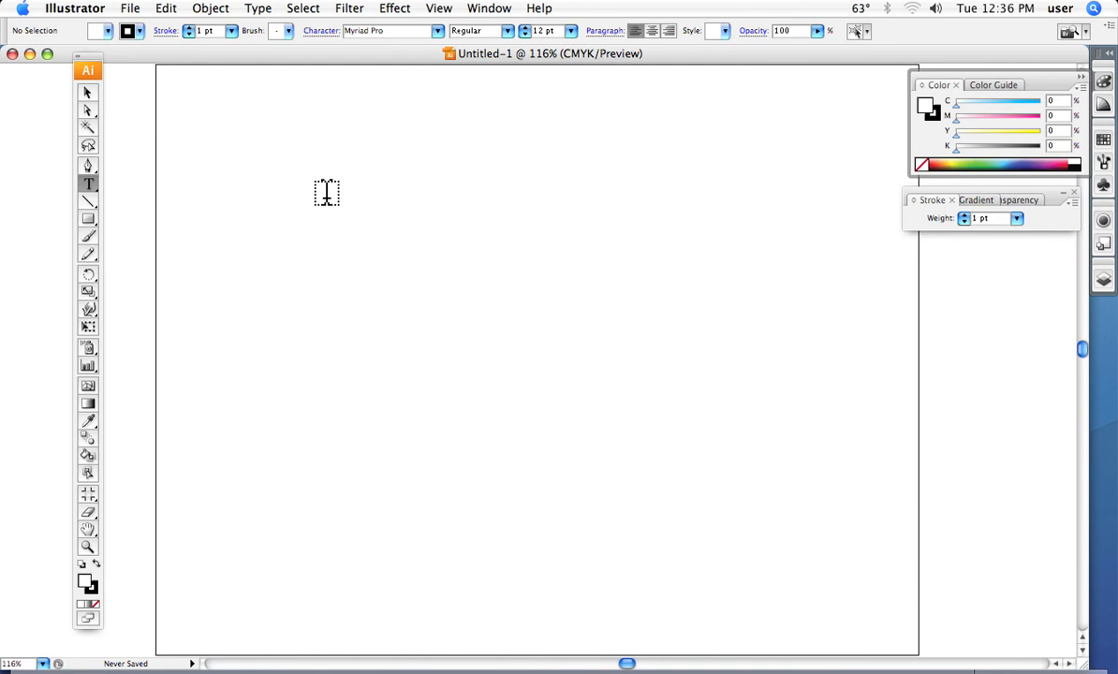
pyautogui.moveTo(295, 166)
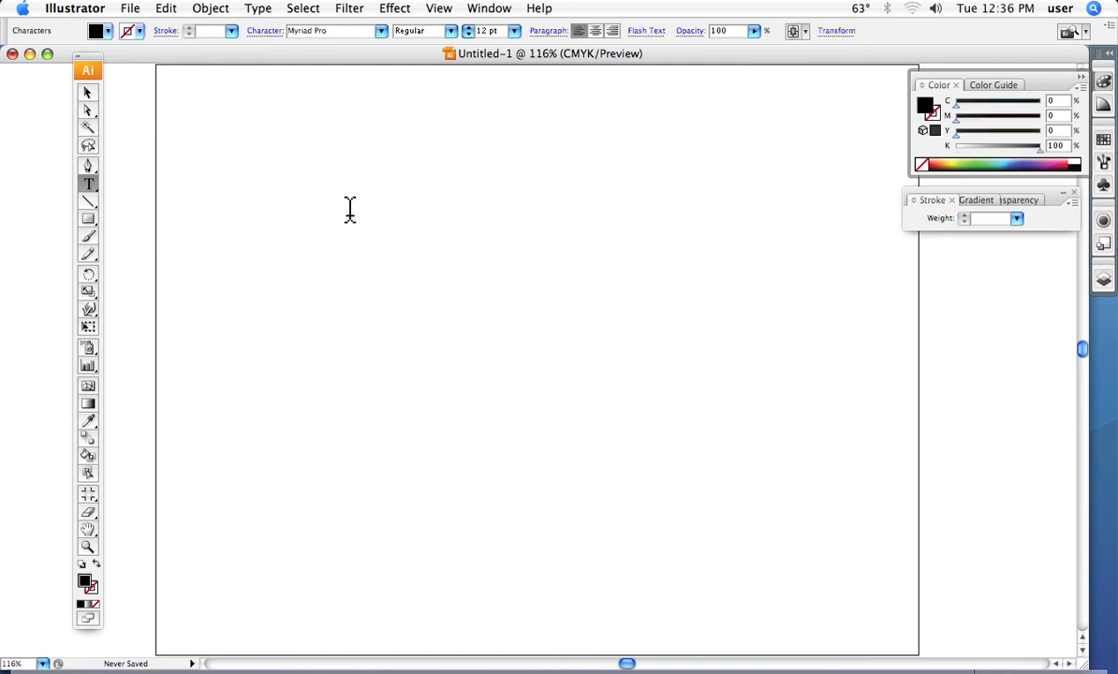
pyautogui.write('Rick Ric')
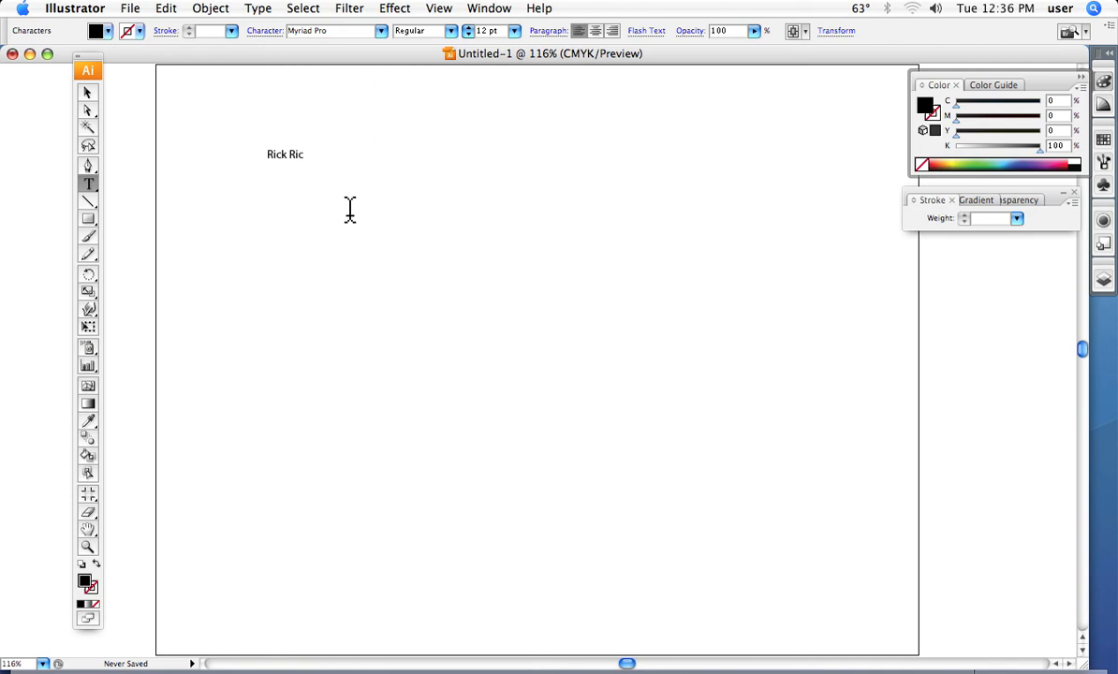
pyautogui.write('e')
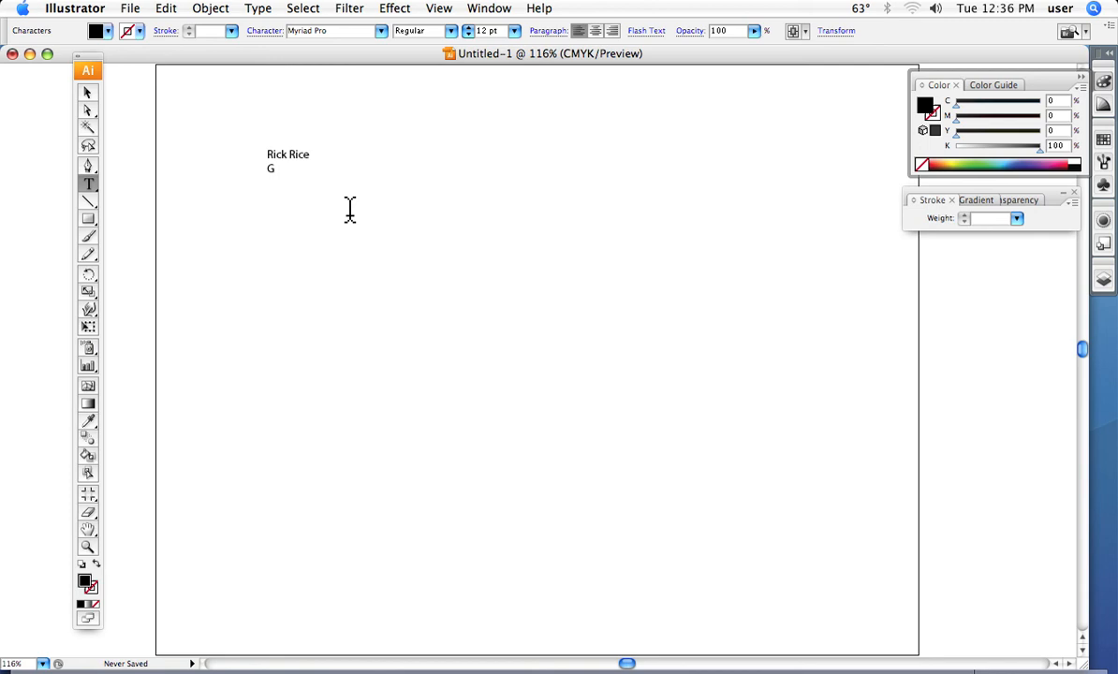
pyautogui.write('raphi')
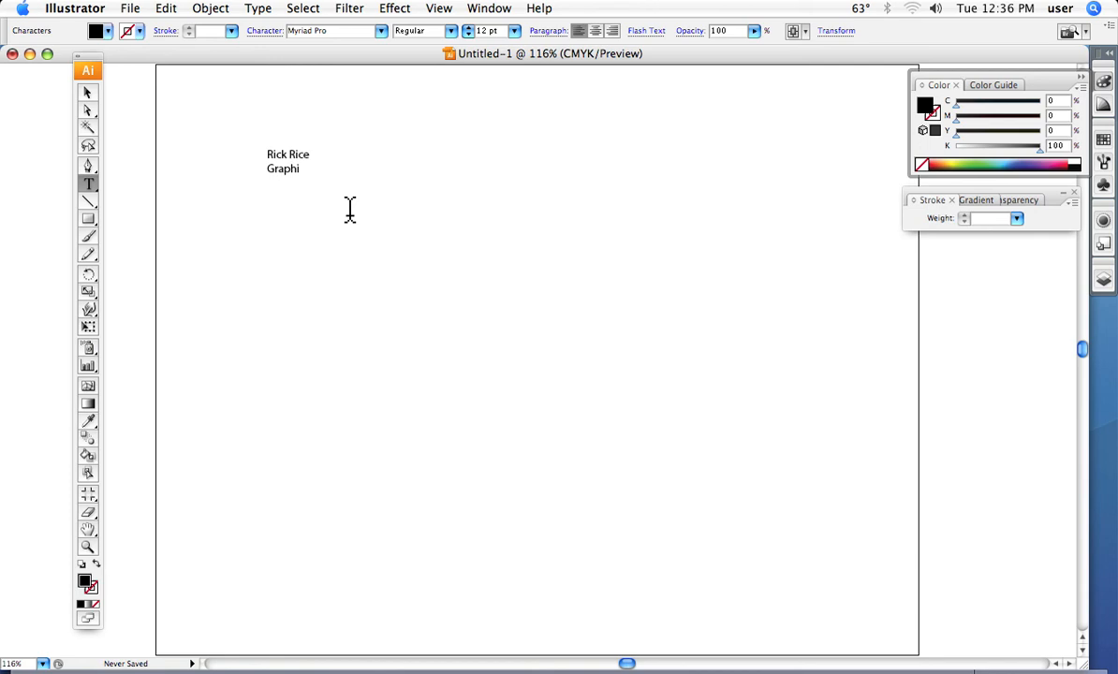
pyautogui.write('cs')
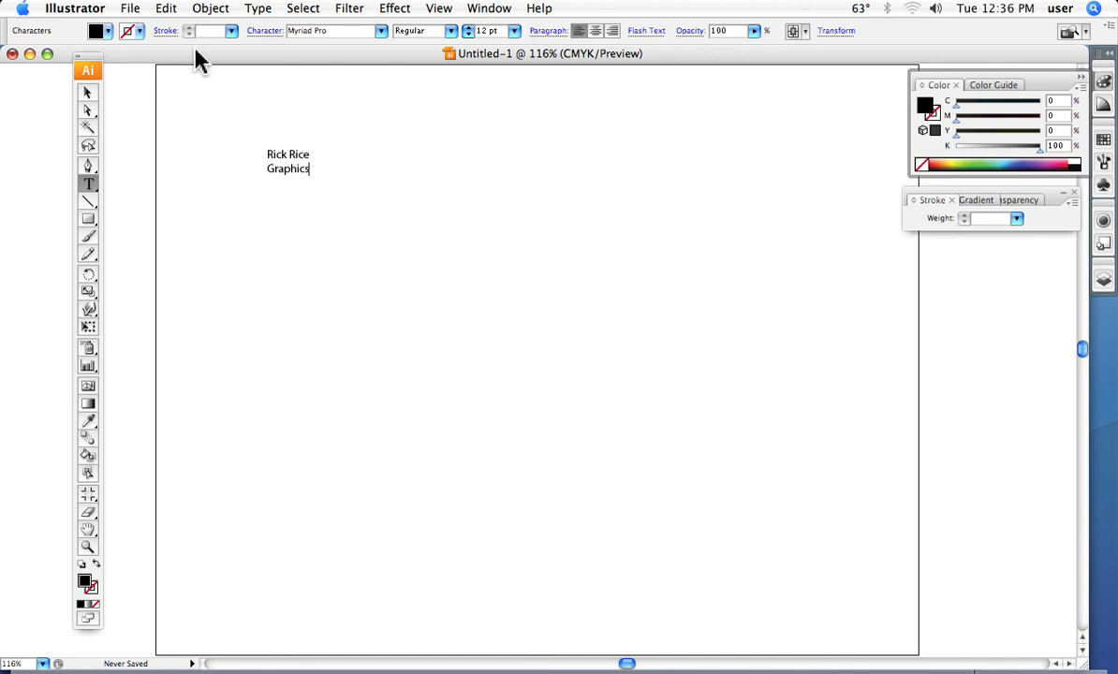
pyautogui.moveTo(428, 45)
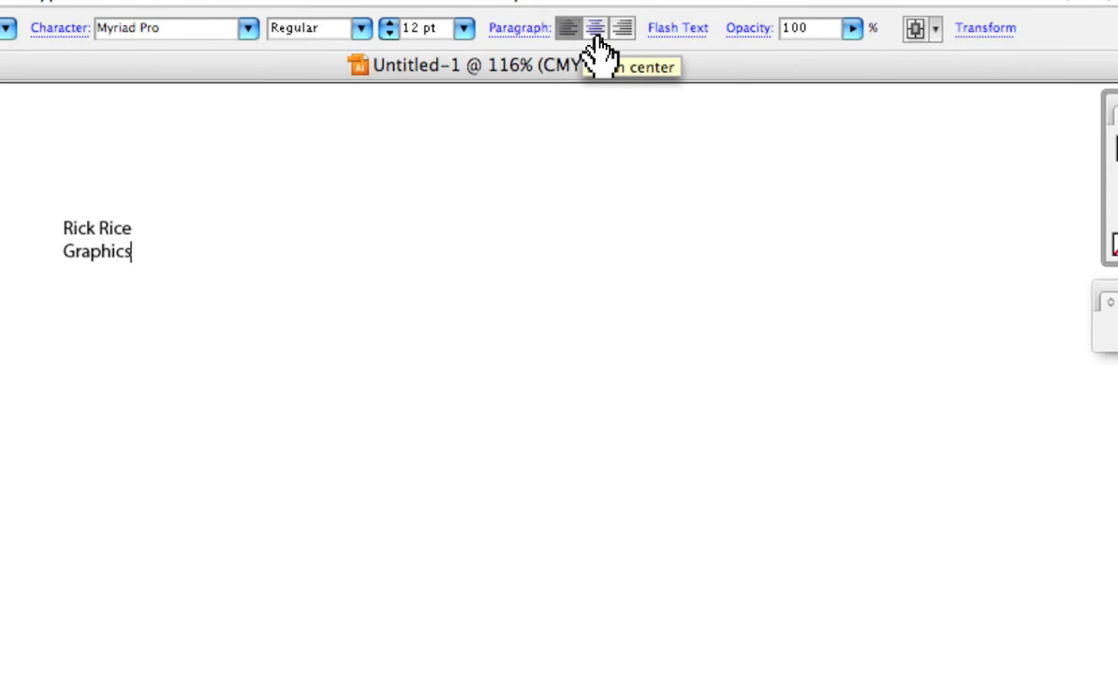
pyautogui.click(612, 27)
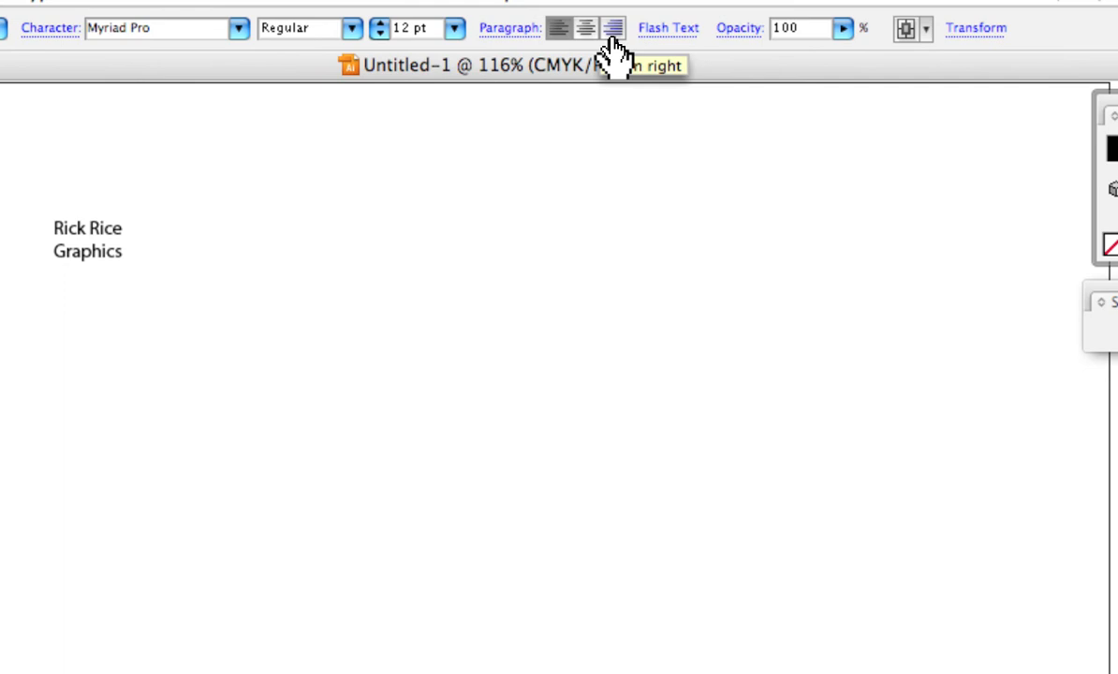
pyautogui.click(120, 251)
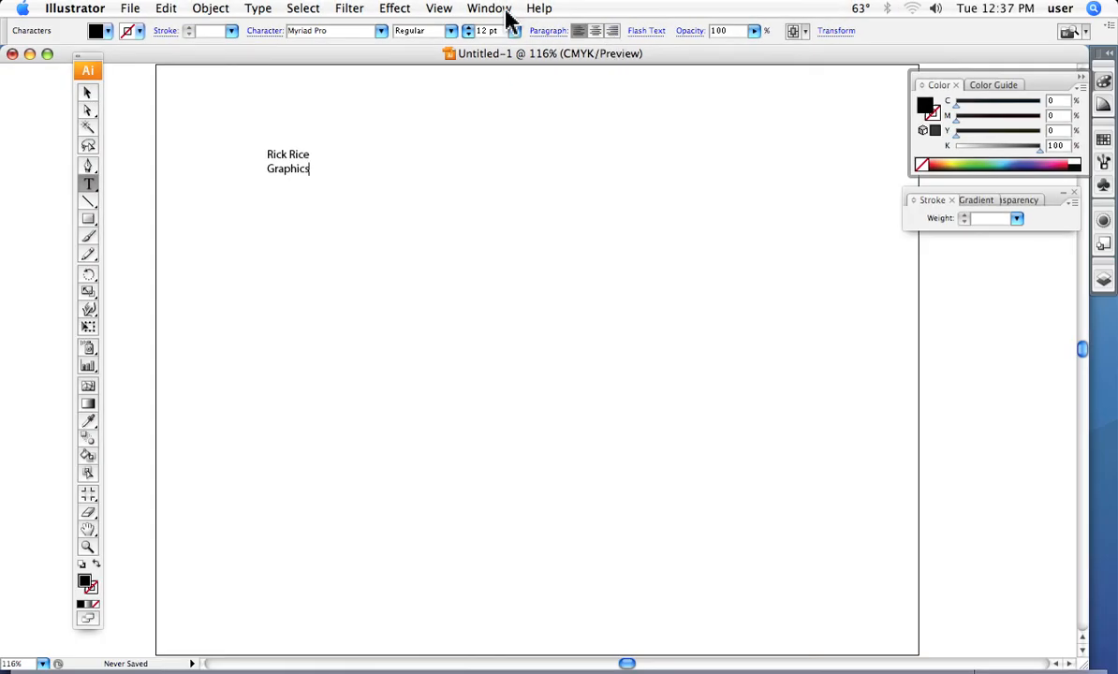
pyautogui.moveTo(492, 14)
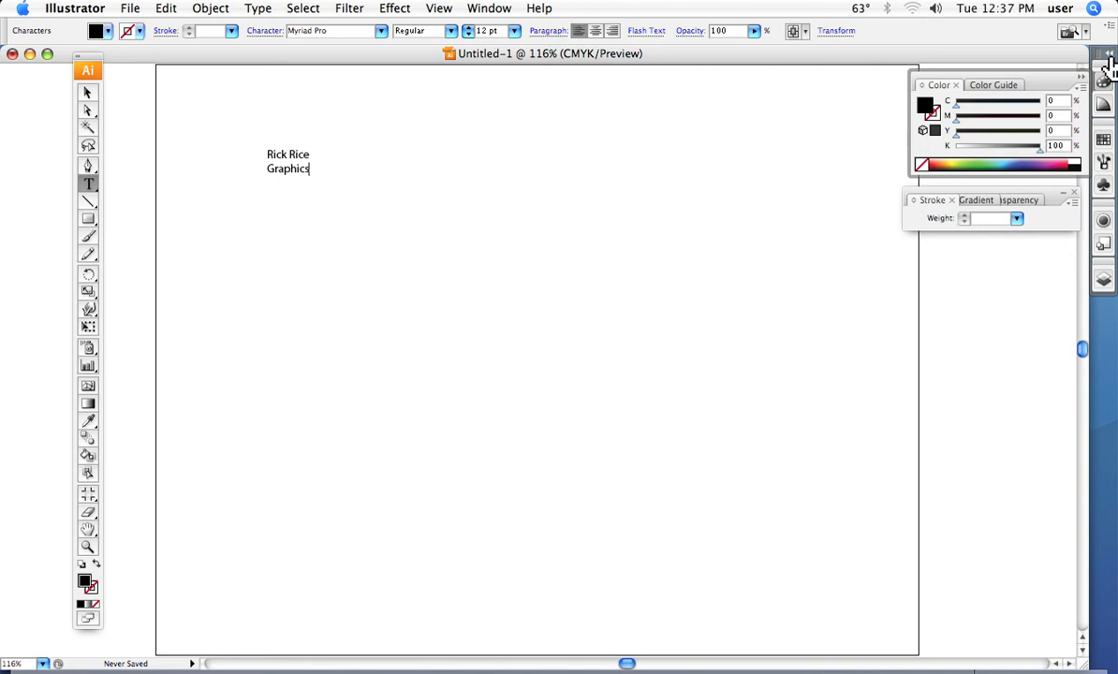
pyautogui.moveTo(1108, 223)
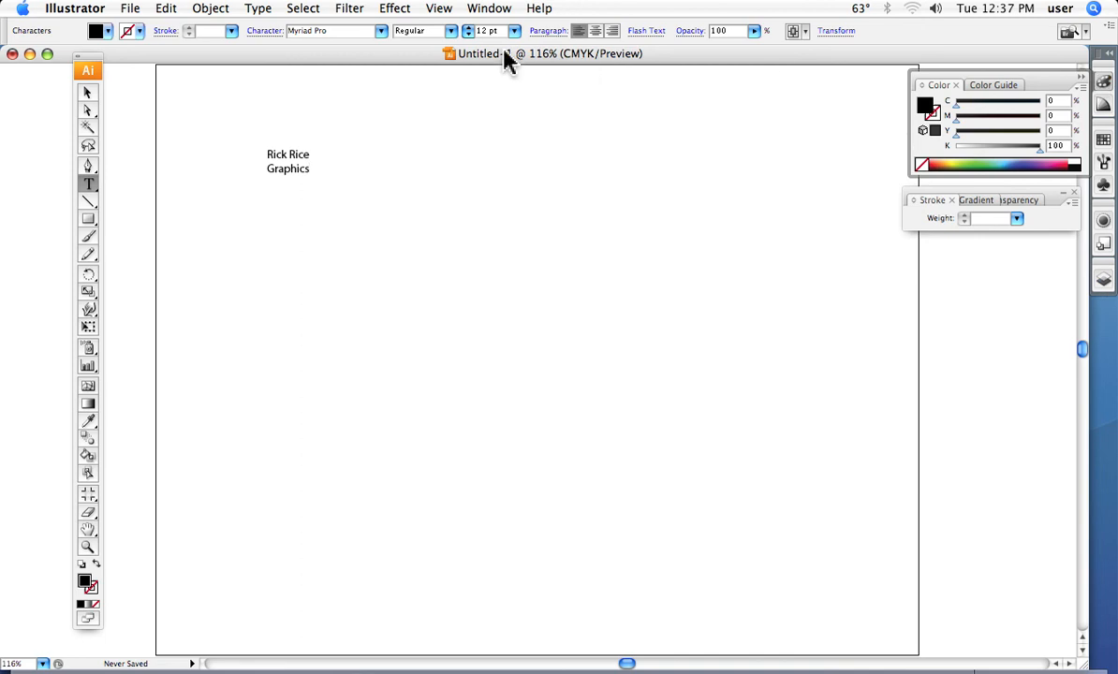
# Show the Character panel from the Window > Type menu.
pyautogui.click(489, 7)
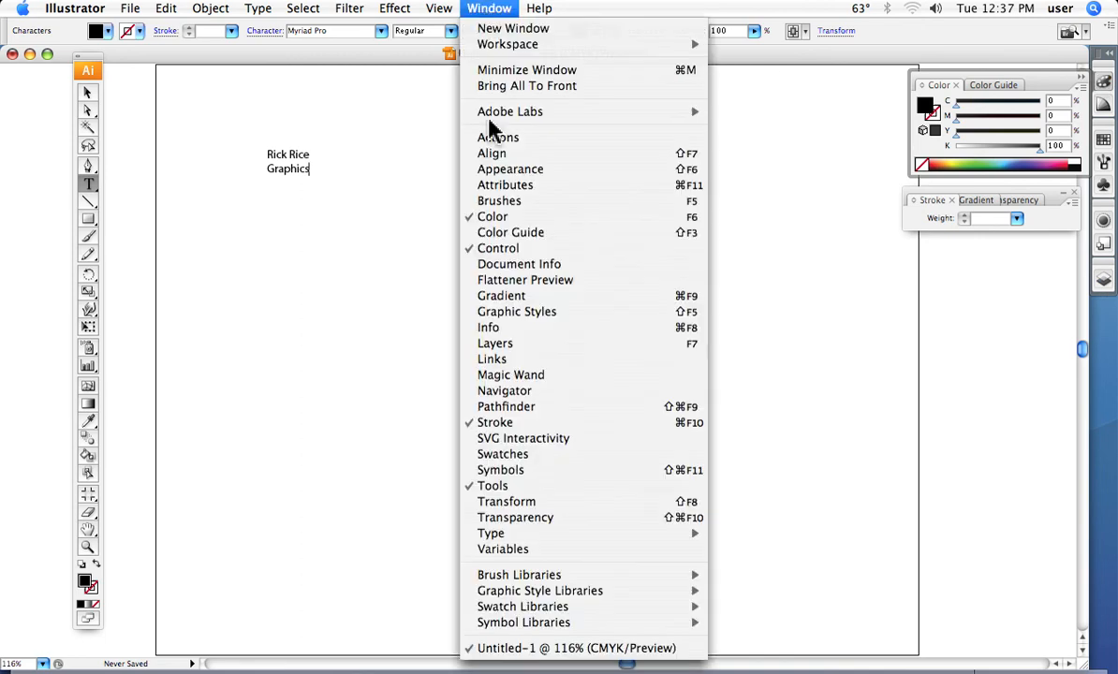
pyautogui.moveTo(491, 533)
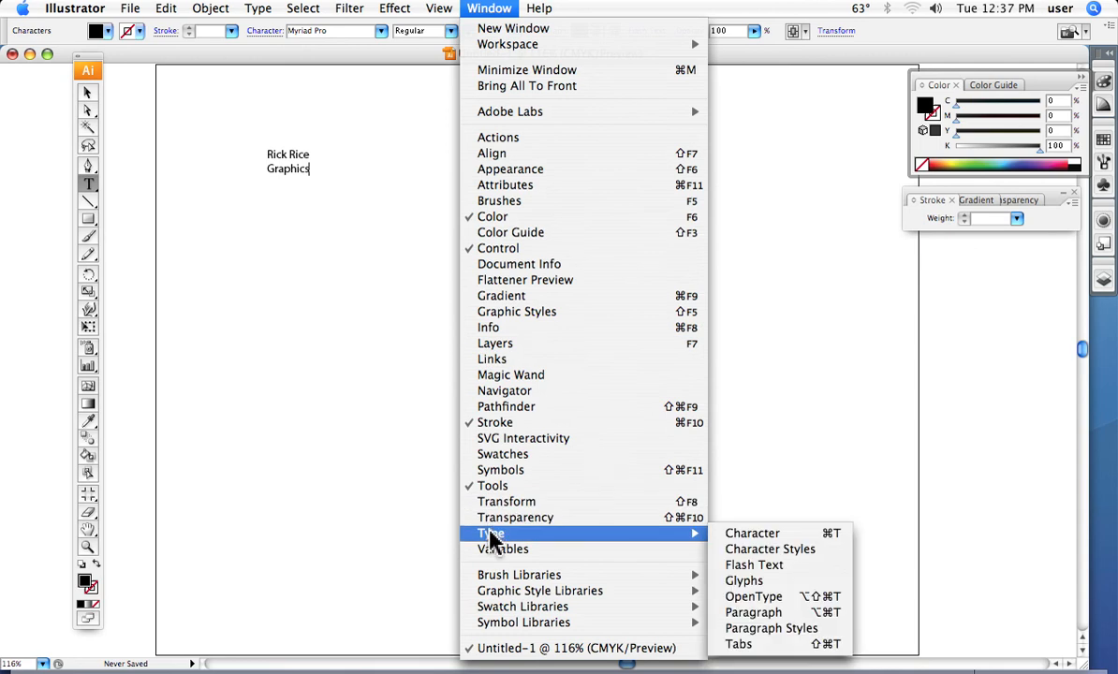
pyautogui.moveTo(777, 543)
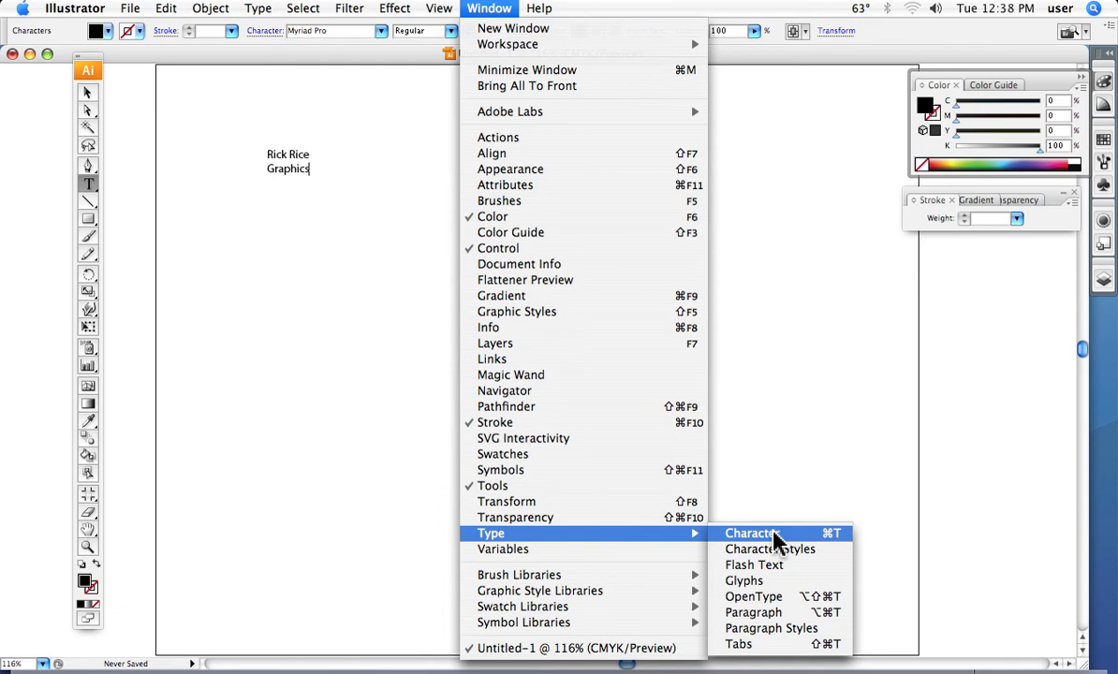
pyautogui.moveTo(758, 546)
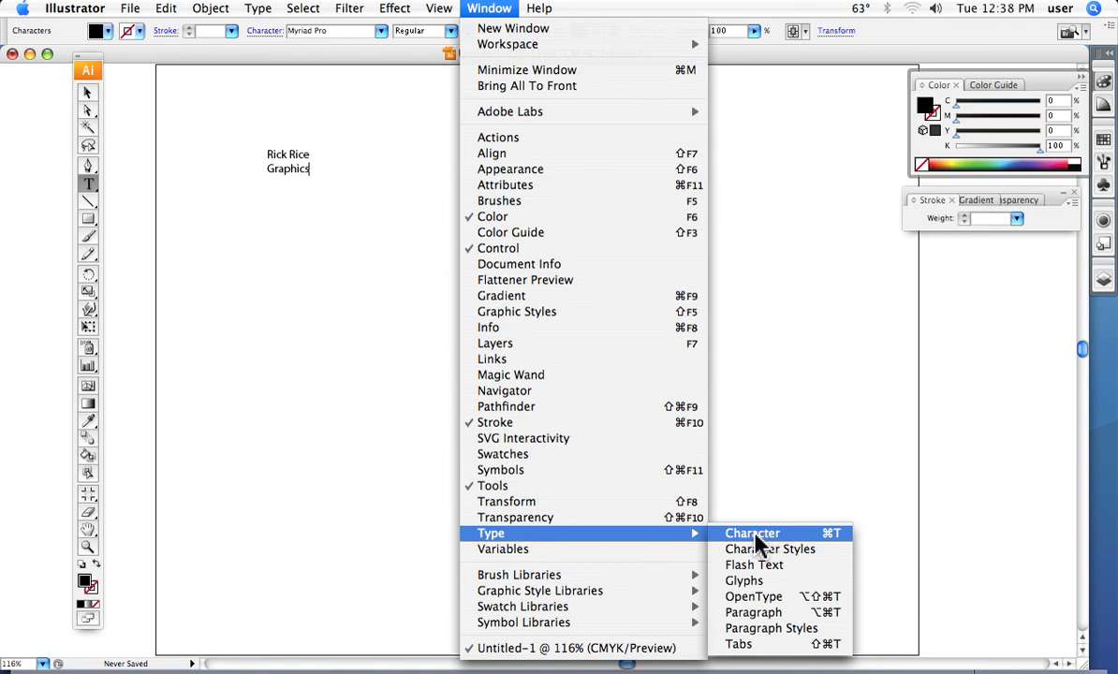
pyautogui.moveTo(769, 550)
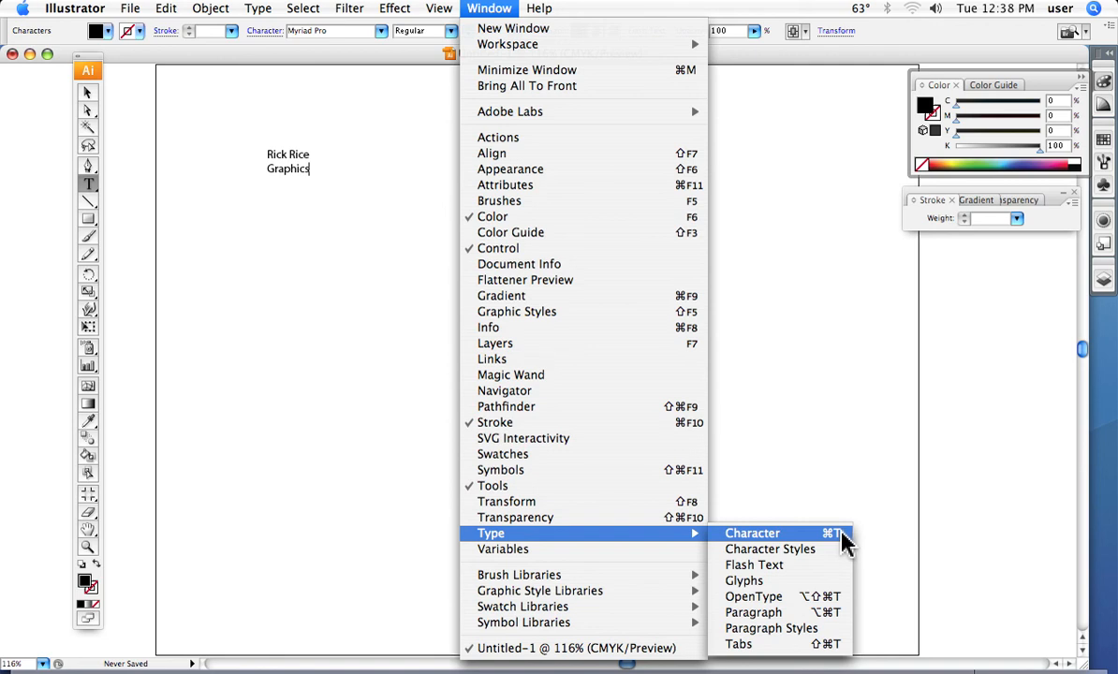
pyautogui.click(752, 533)
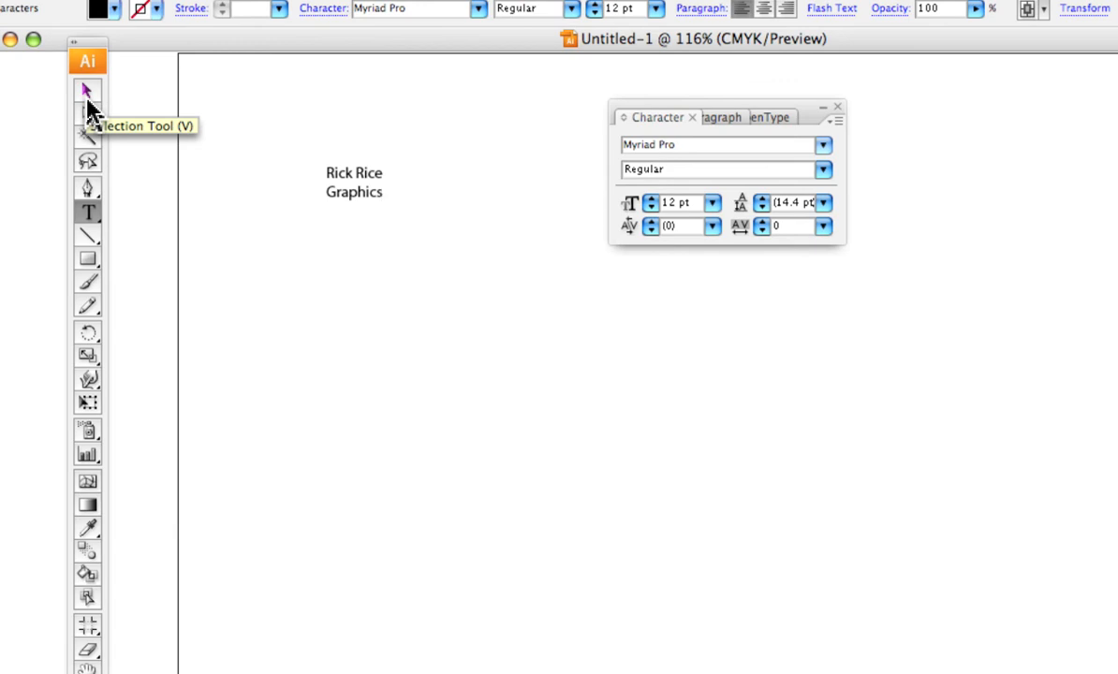
pyautogui.moveTo(89, 110)
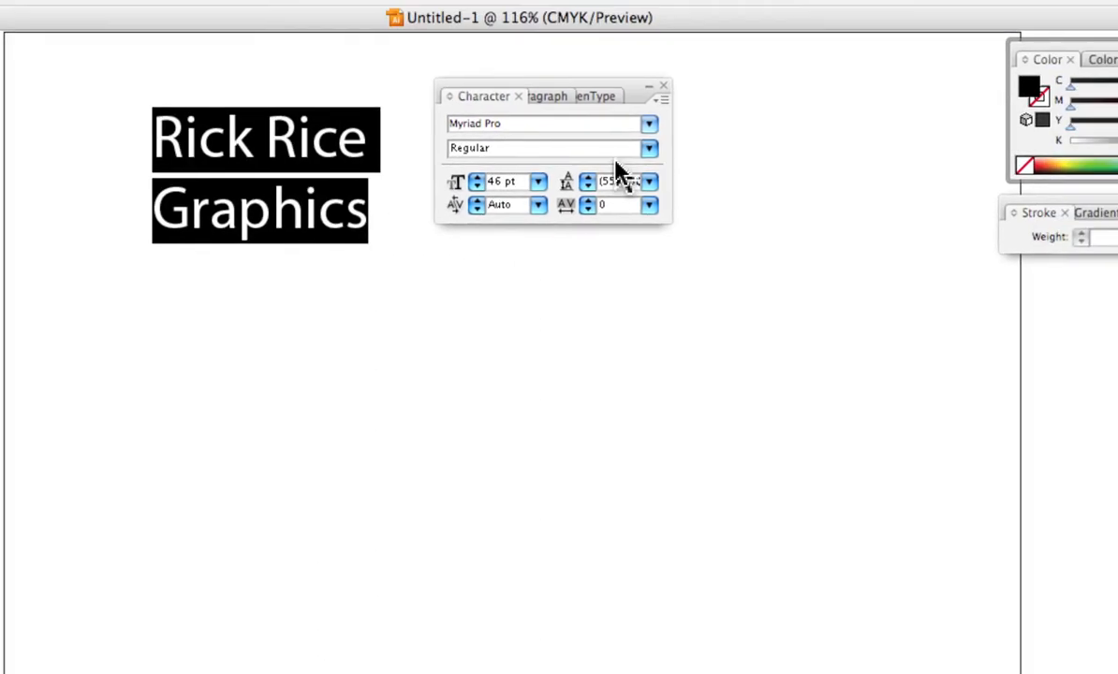
# Set the text to Myriad Pro Bold at 72 pt in the Character panel.
pyautogui.click(649, 148)
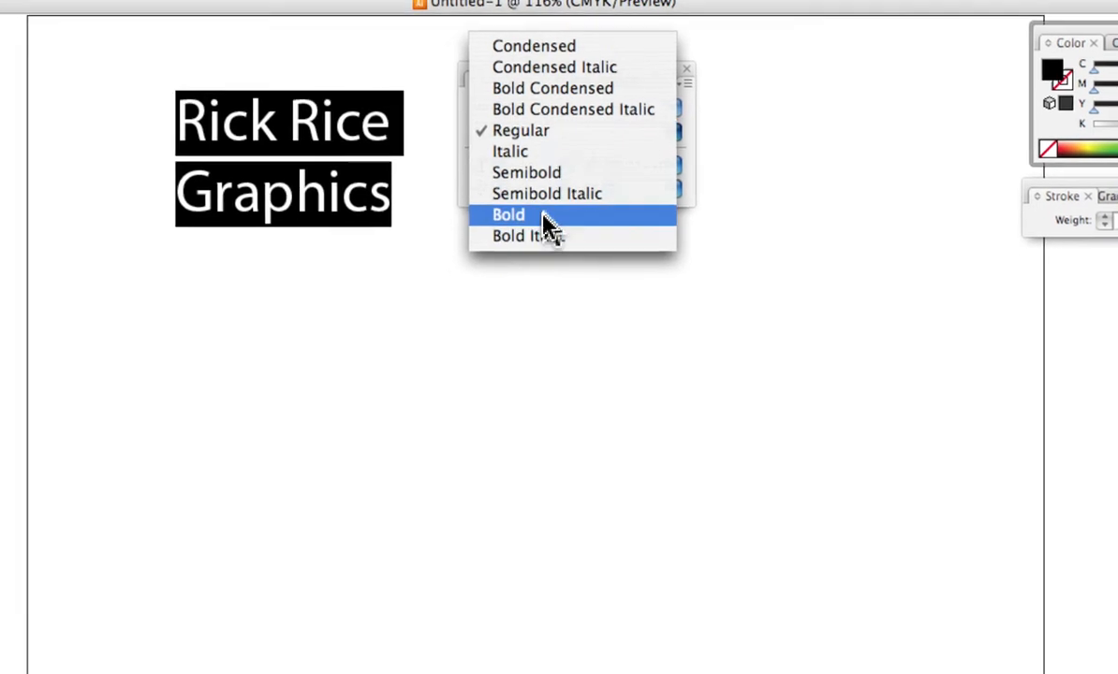
pyautogui.click(508, 215)
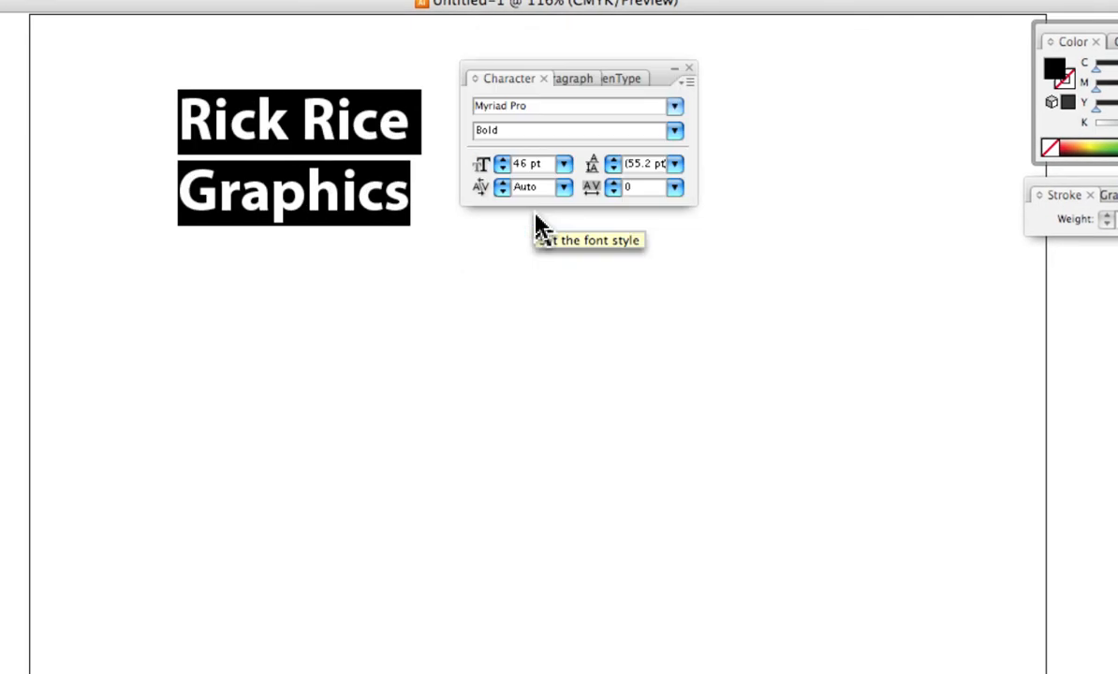
pyautogui.click(564, 162)
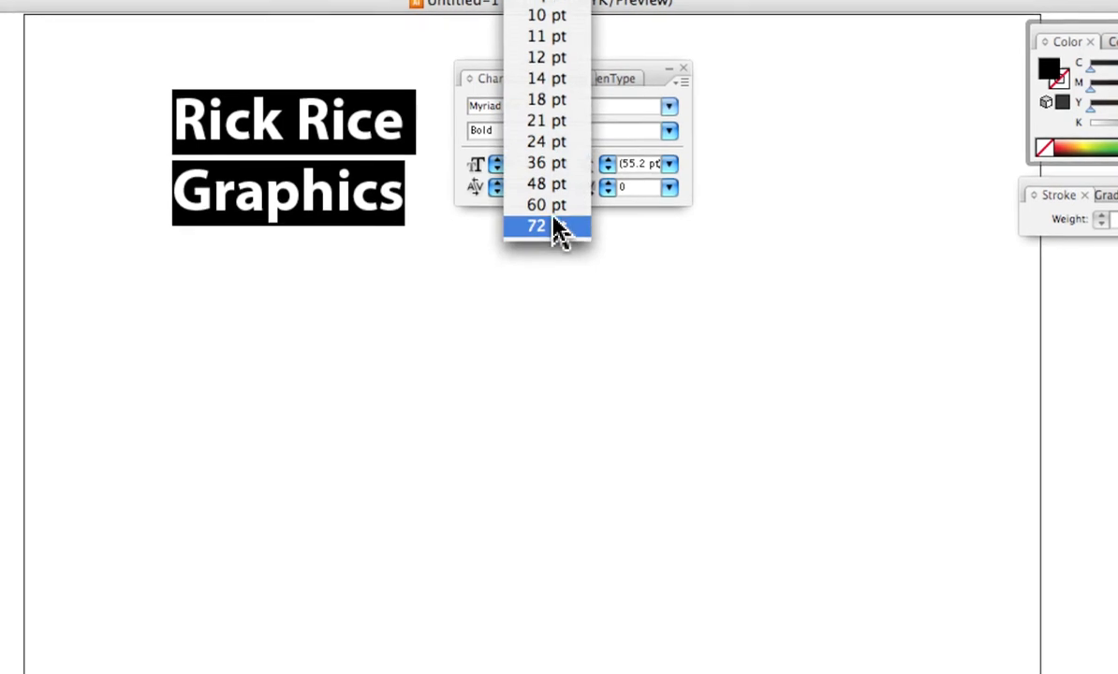
pyautogui.click(535, 226)
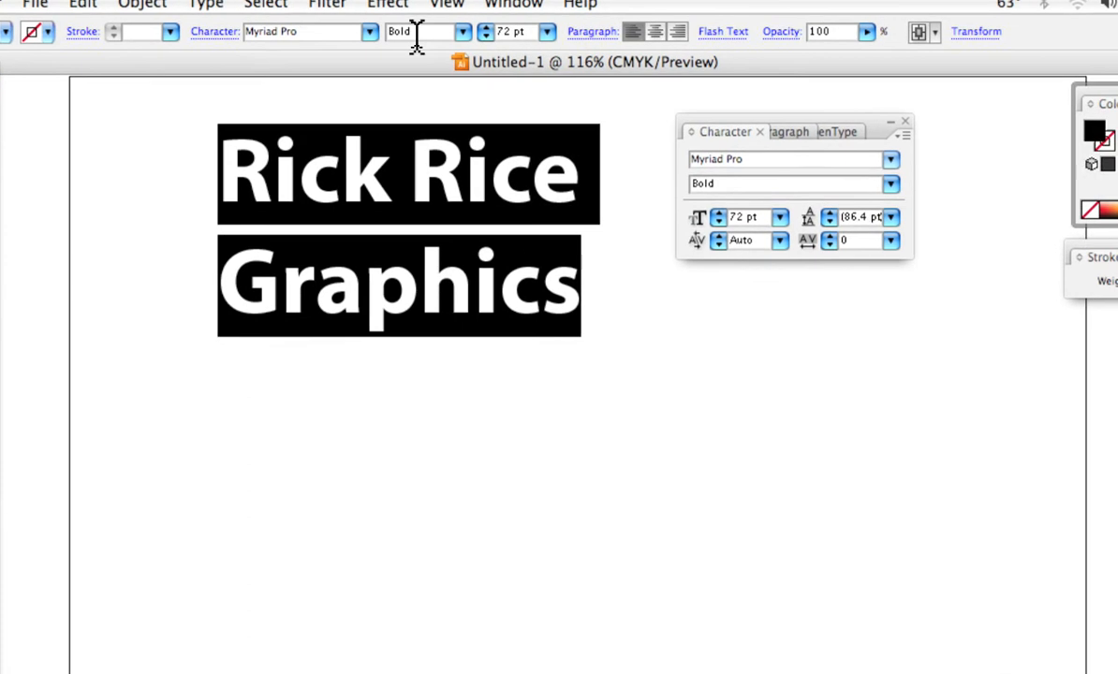
# Keep the size at 72 pt and fill the text red (C0 M86.27 Y94.51 K0).
pyautogui.click(546, 31)
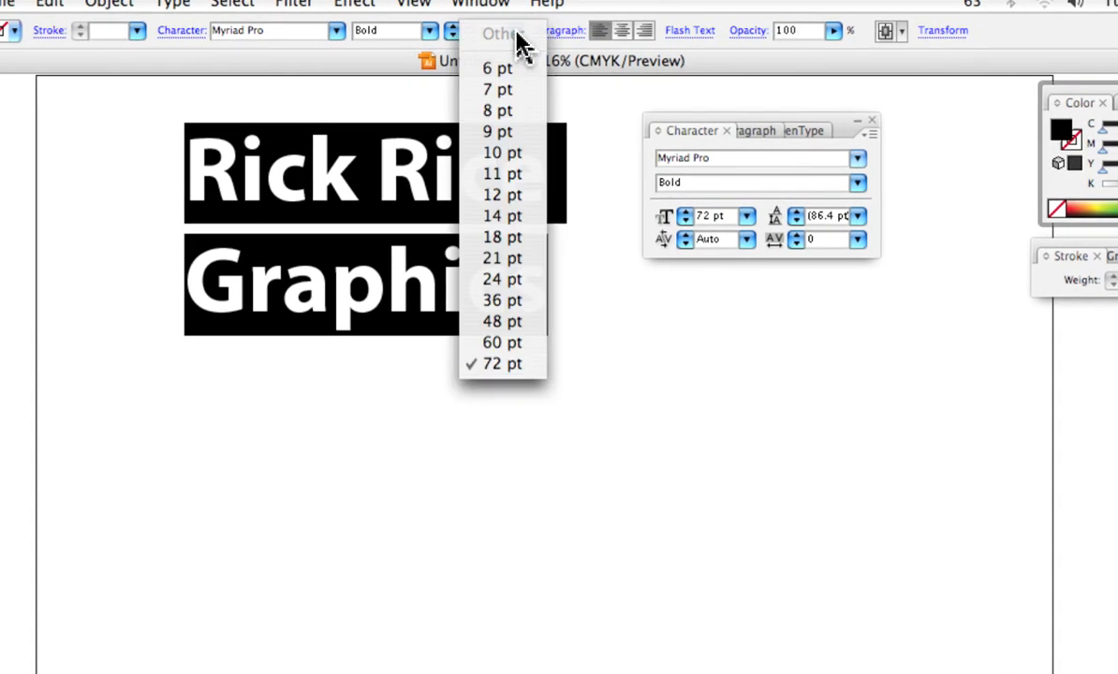
pyautogui.click(502, 363)
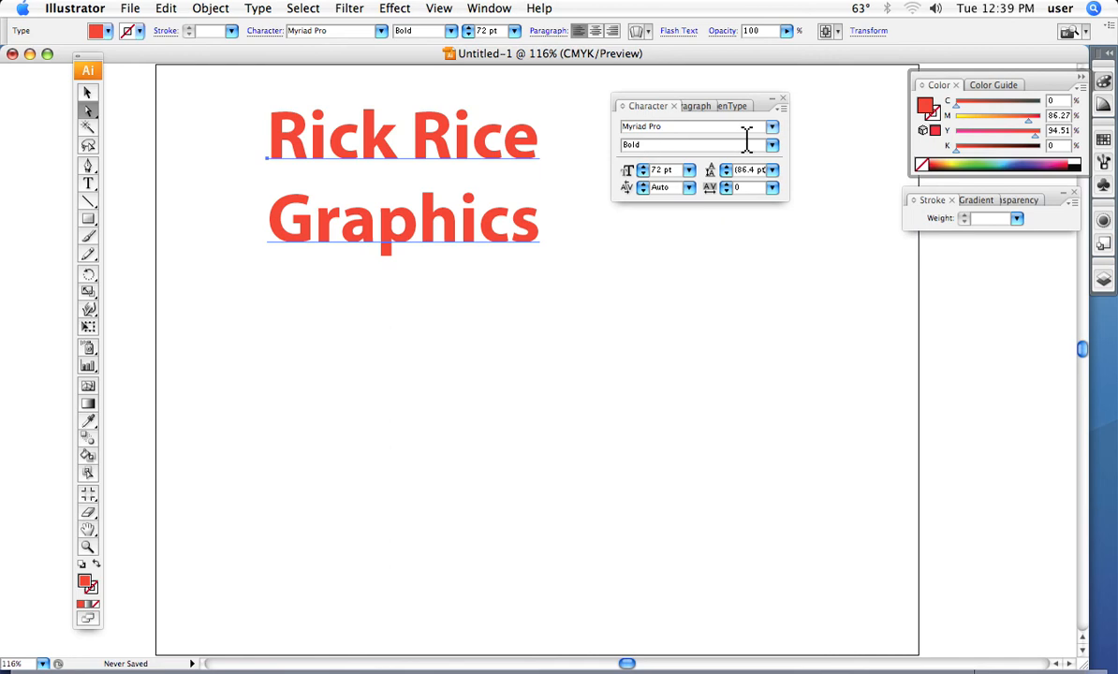
# Change the font style to Myriad Pro Semibold Italic.
pyautogui.click(771, 144)
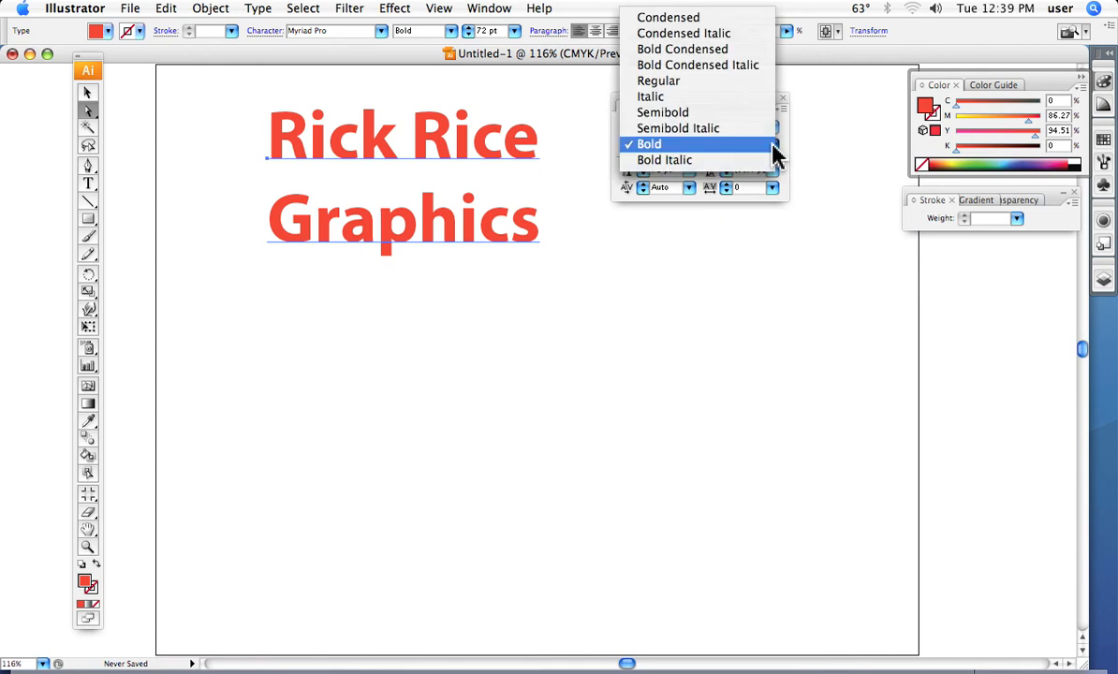
pyautogui.click(678, 128)
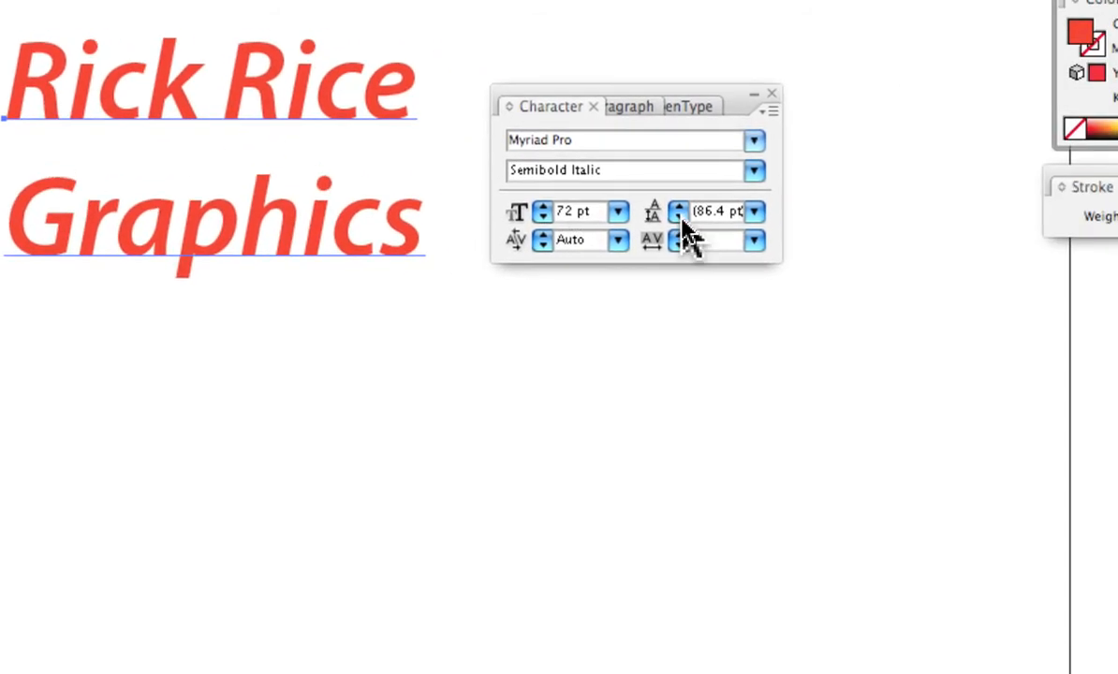
# Step the leading down from 86.4 pt to 60 pt.
pyautogui.click(680, 217)
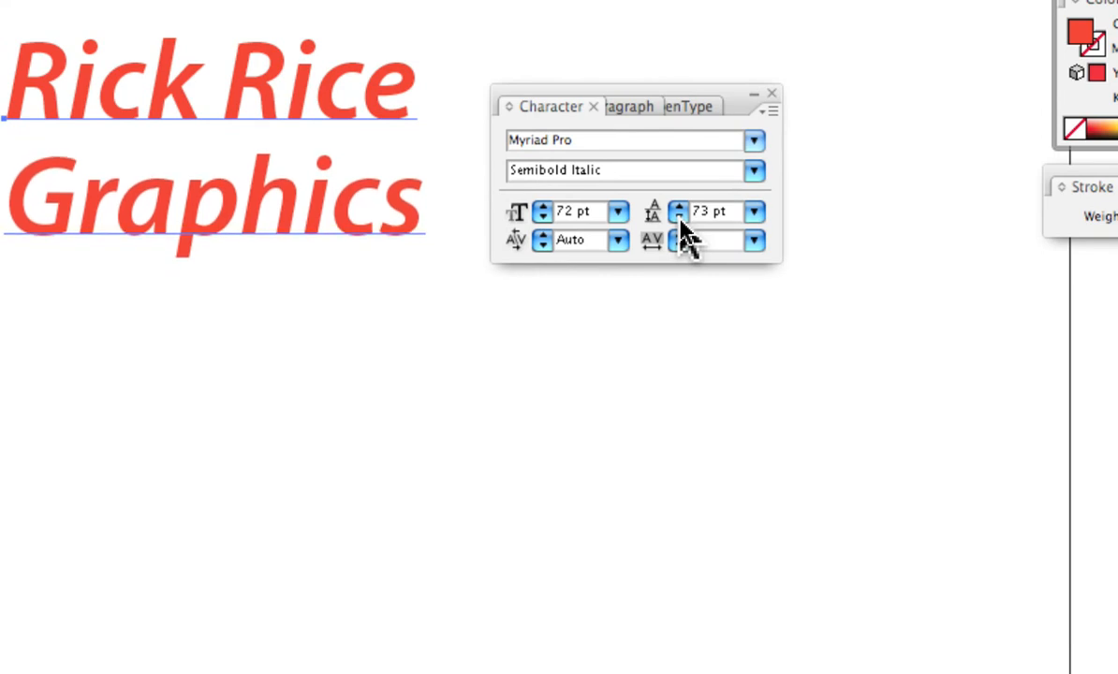
pyautogui.click(679, 216)
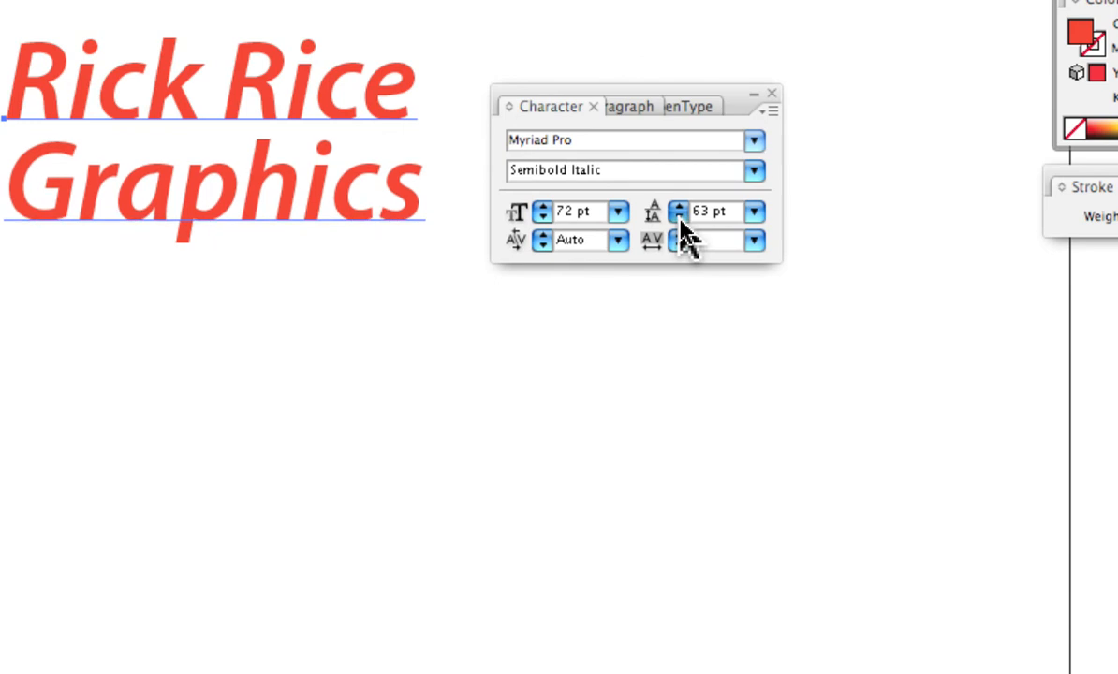
pyautogui.click(678, 206)
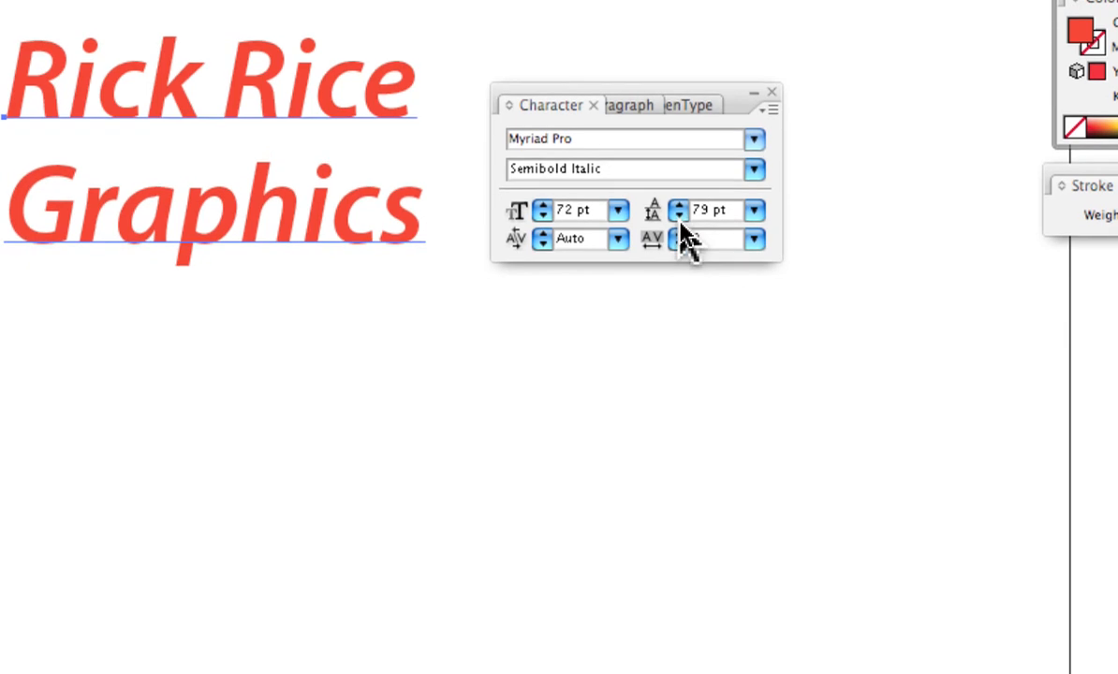
pyautogui.click(679, 216)
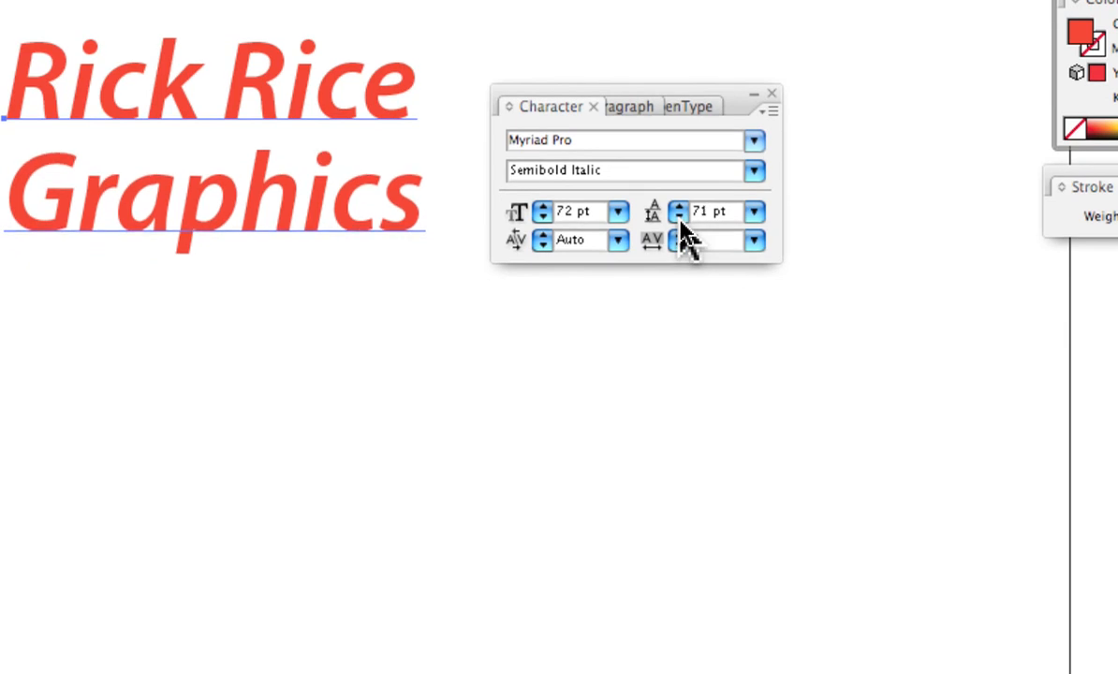
pyautogui.click(679, 217)
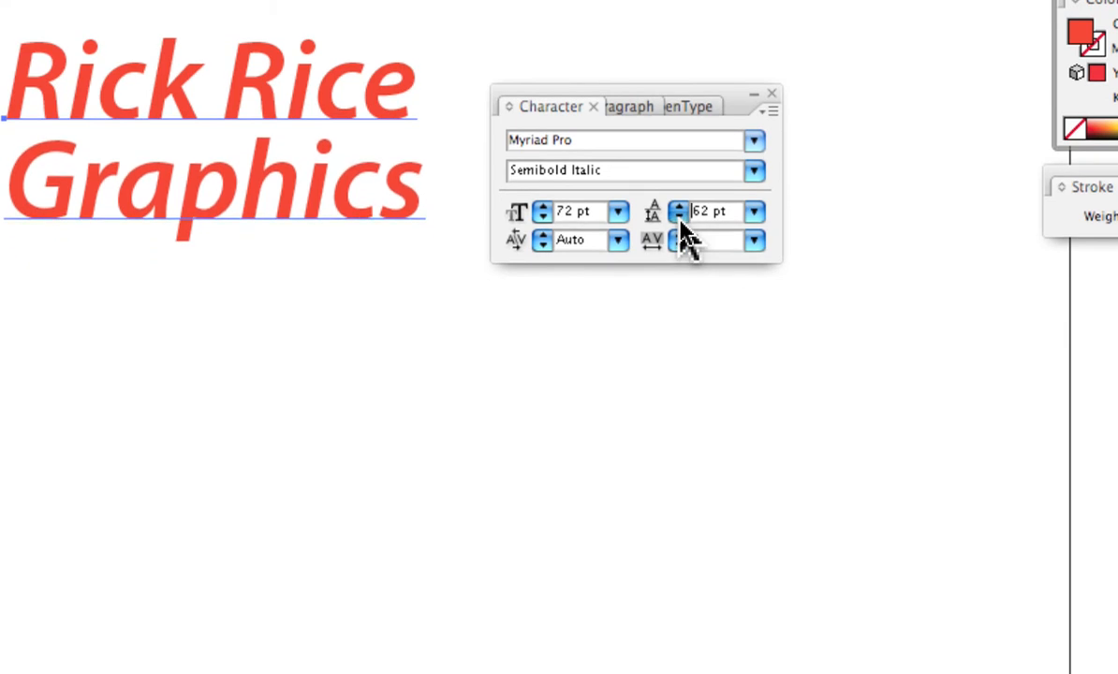
pyautogui.click(679, 217)
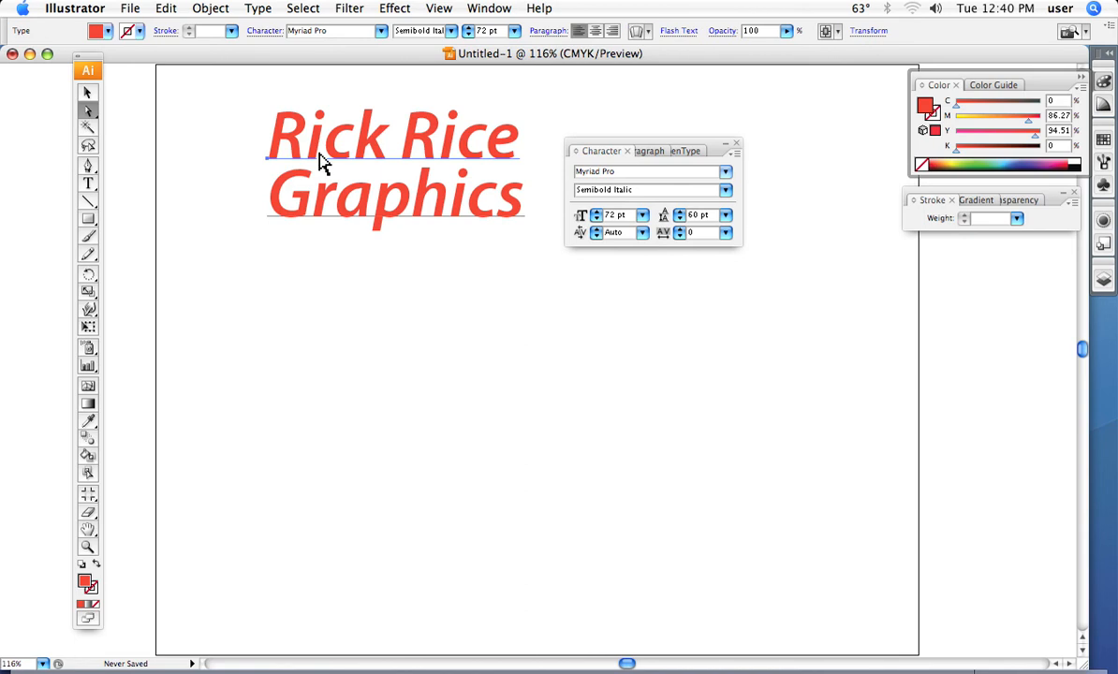
pyautogui.moveTo(230, 153)
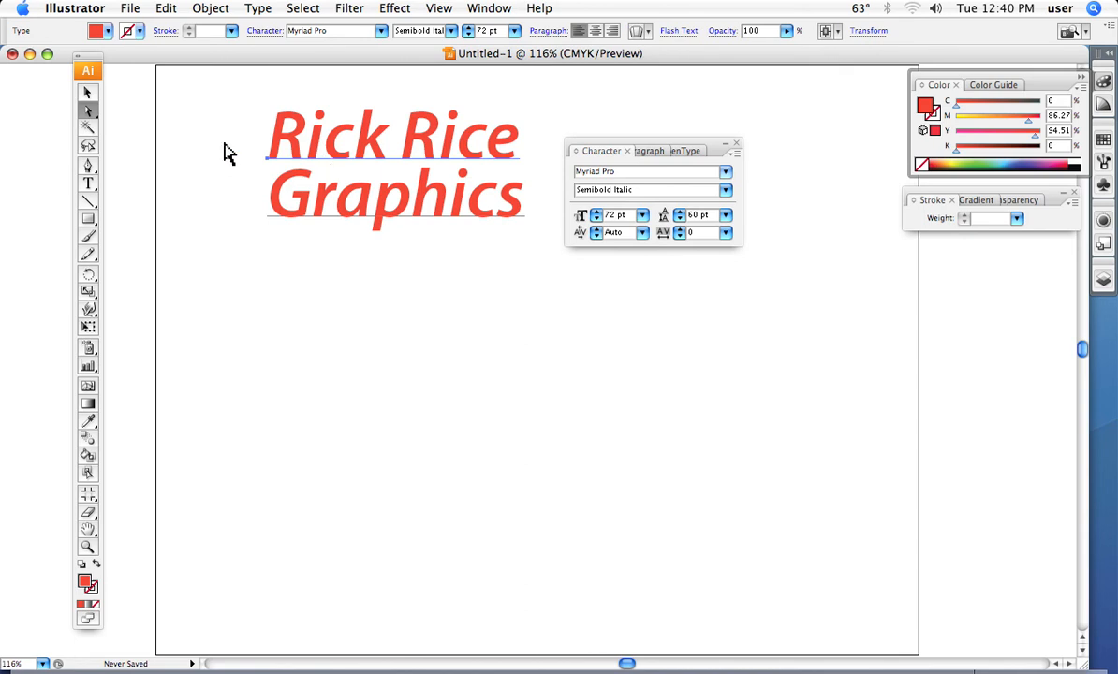
pyautogui.click(87, 92)
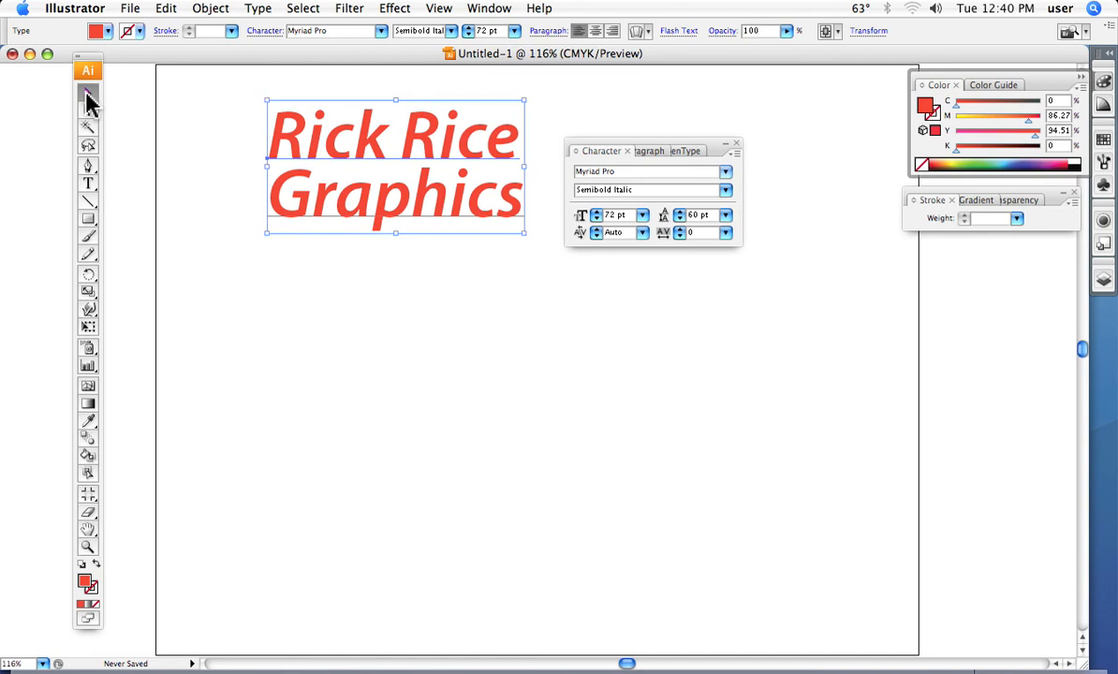
pyautogui.moveTo(529, 264)
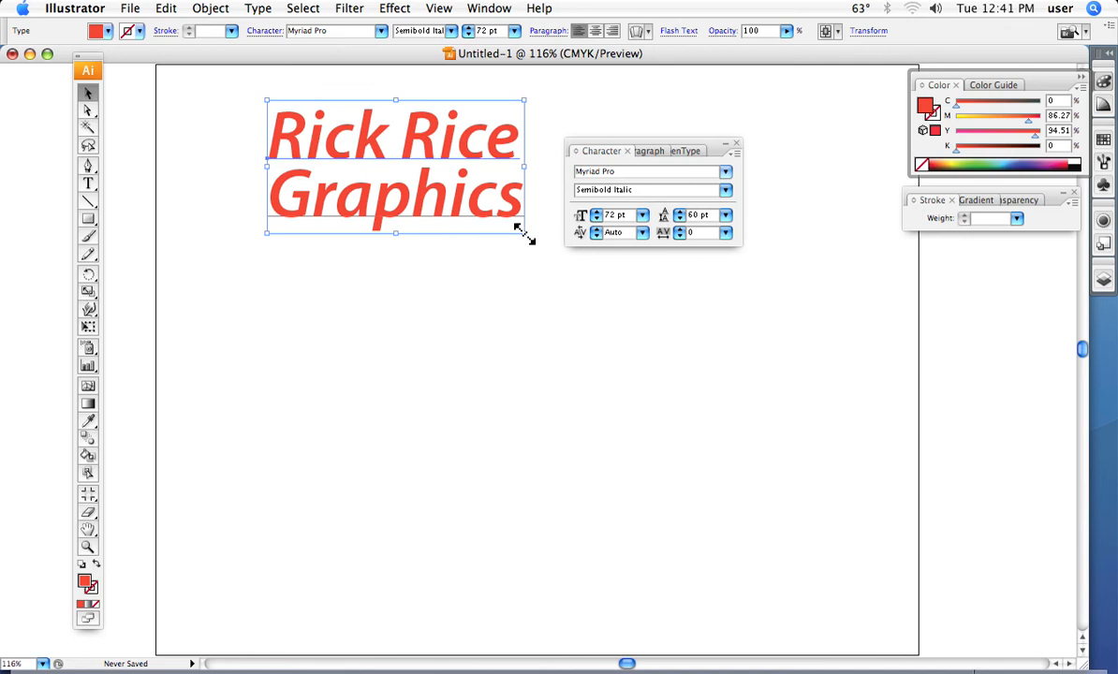
pyautogui.moveTo(525, 233); pyautogui.dragTo(829, 426)
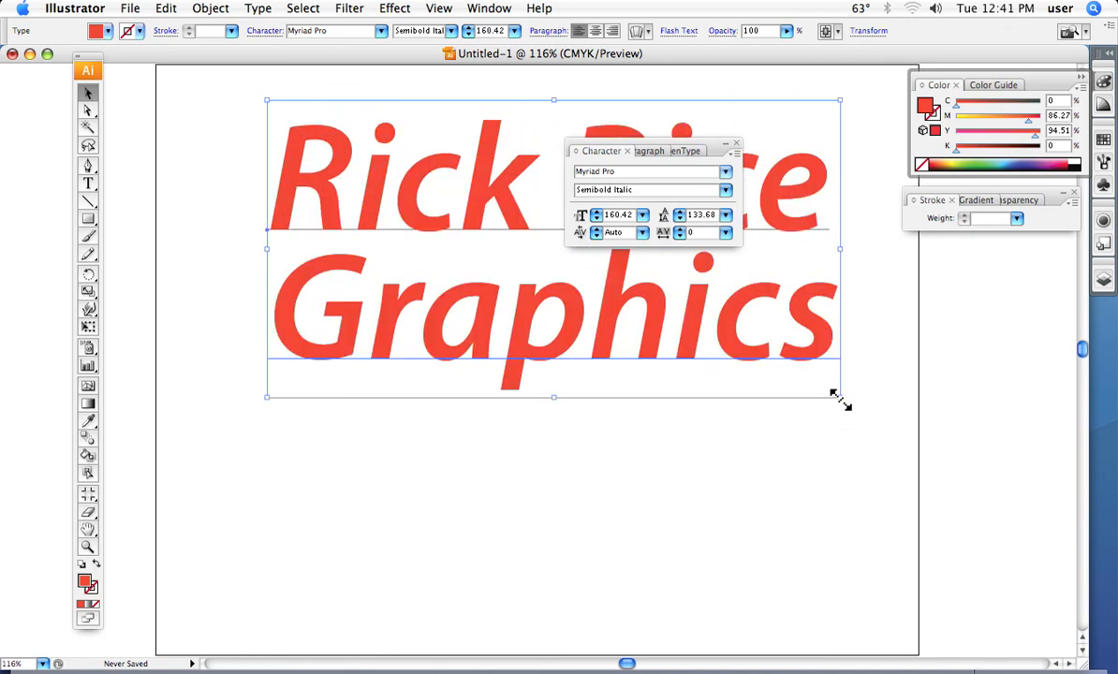
pyautogui.moveTo(840, 397); pyautogui.dragTo(526, 233)
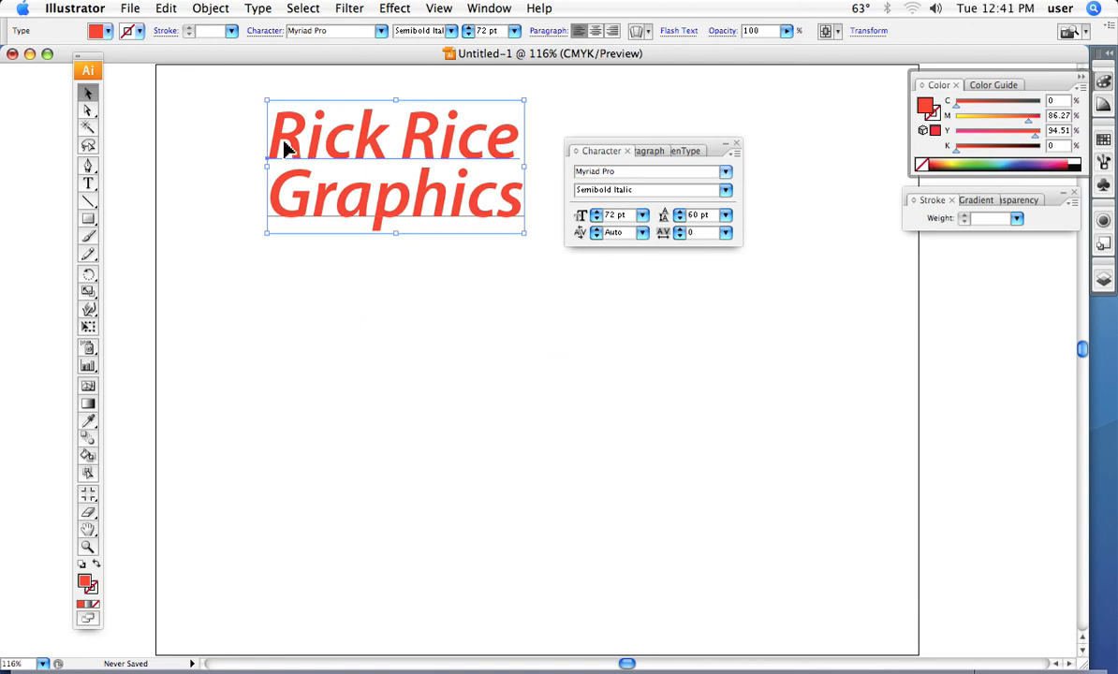
pyautogui.moveTo(234, 154)
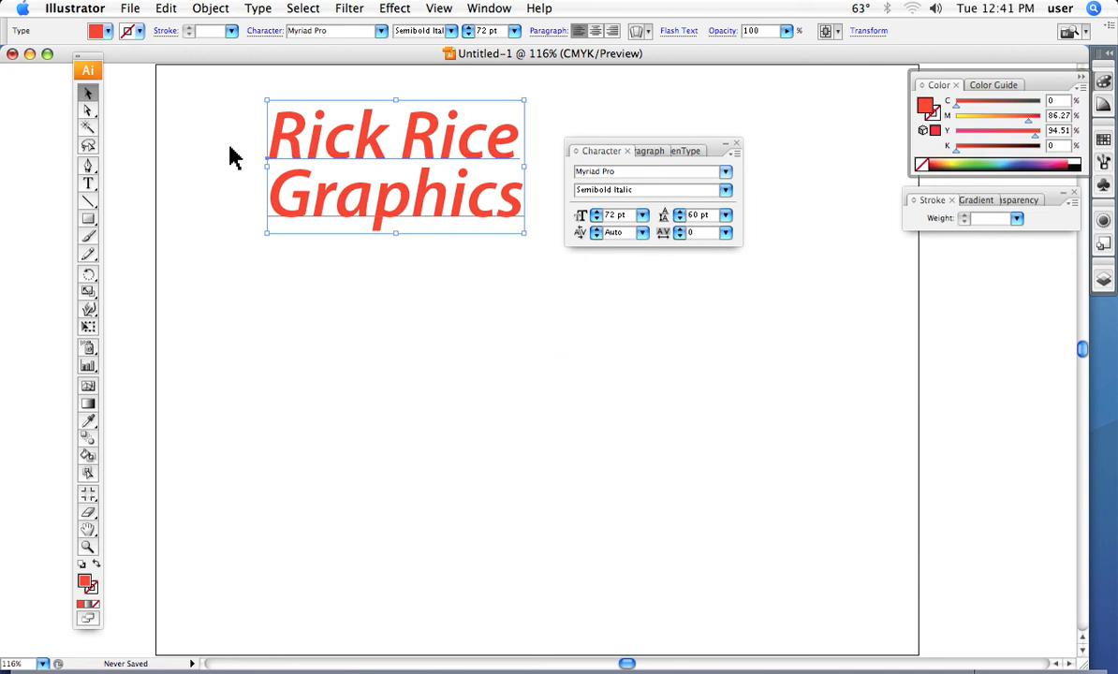
pyautogui.moveTo(87, 105)
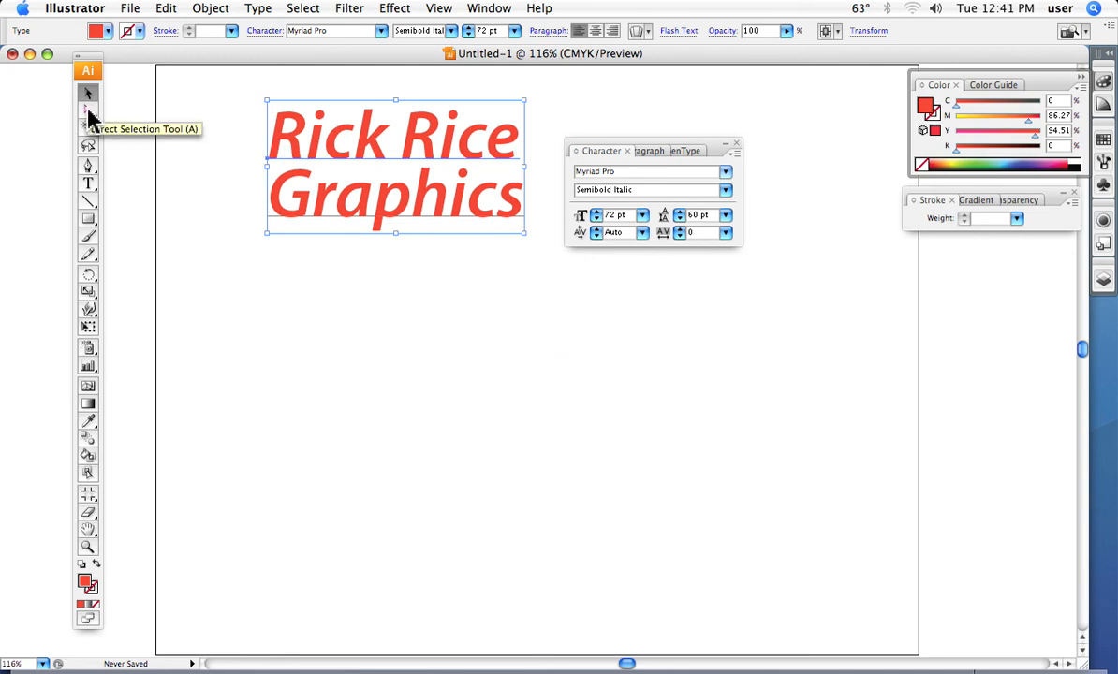